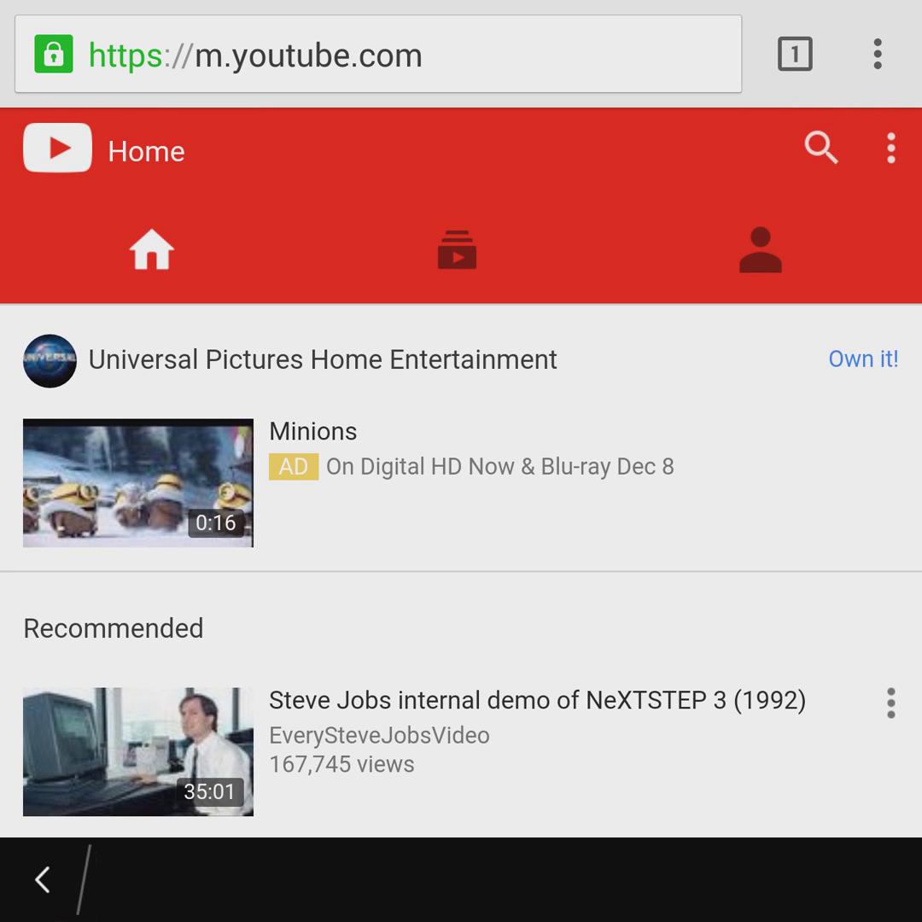
Step: Go to the YouTube account page and begin an upload, reaching the app chooser
left_click(758, 249)
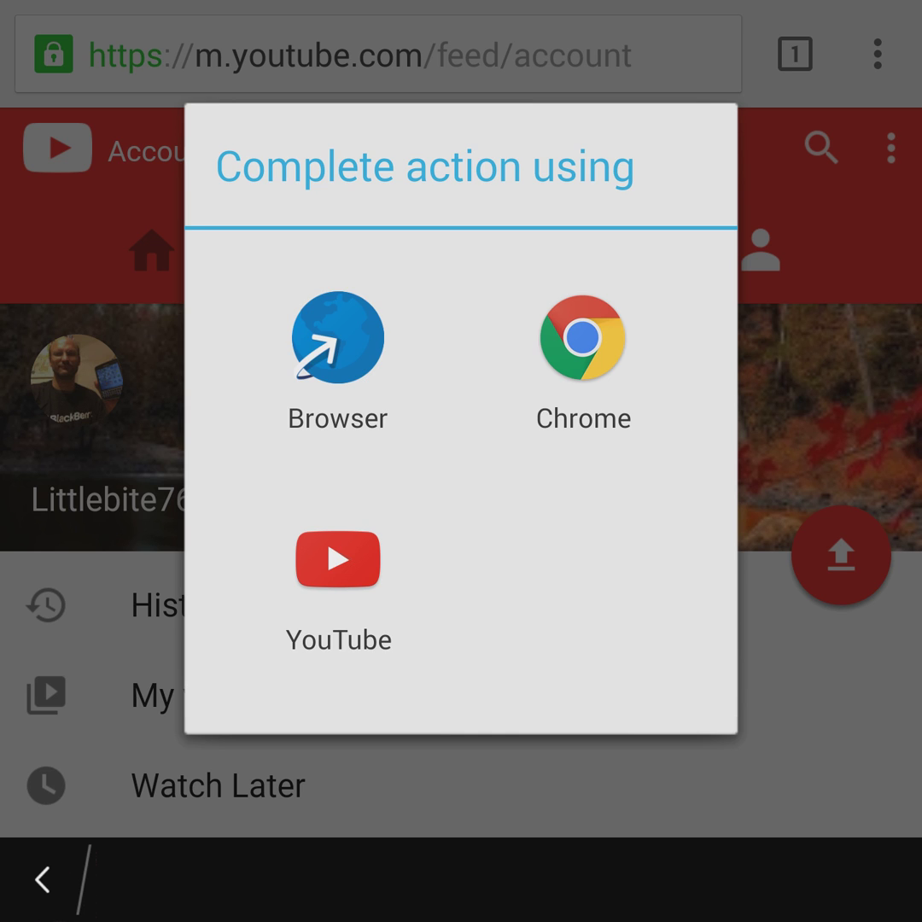
Step: Continue in the browser so the desktop upload page asks which app supplies the file
left_click(338, 559)
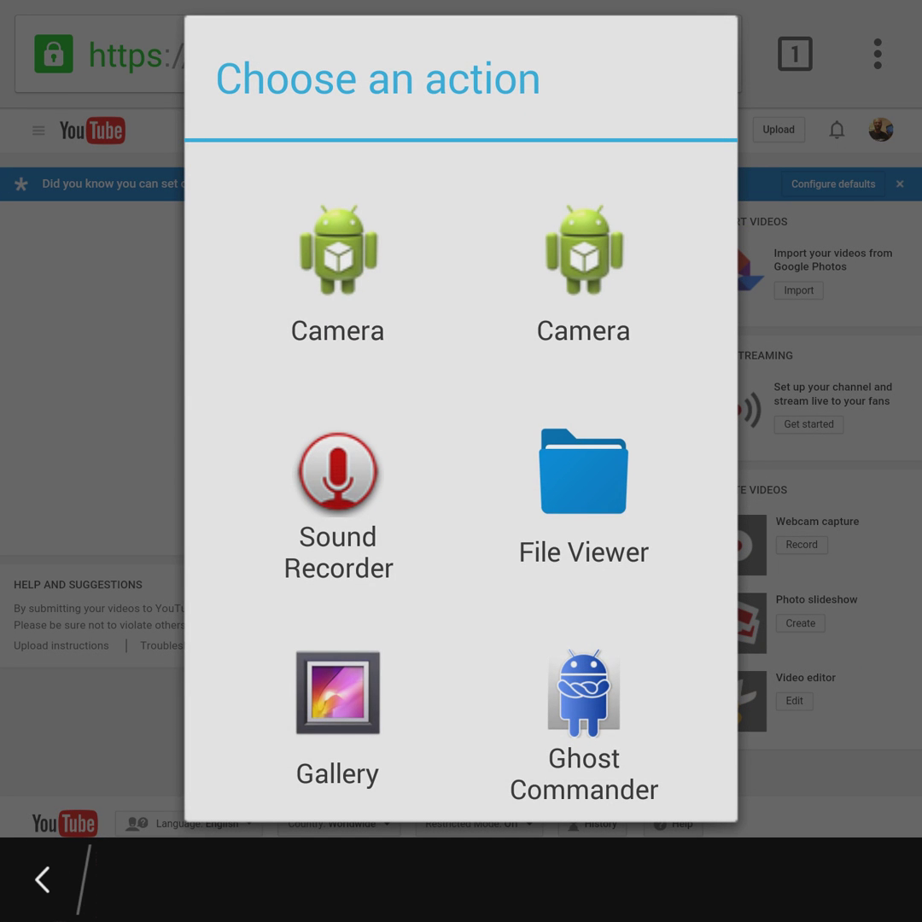
Step: Browse File Manager's Media Card folders and select the video, starting its upload
left_click(583, 471)
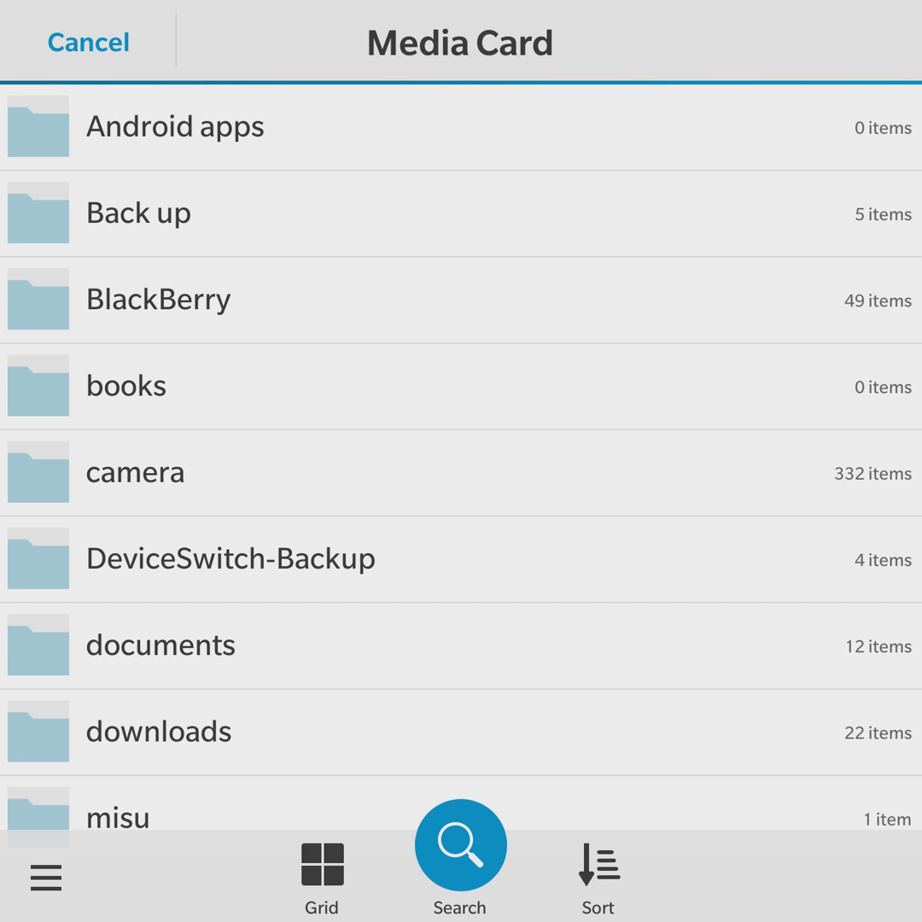
scroll("down", 3)
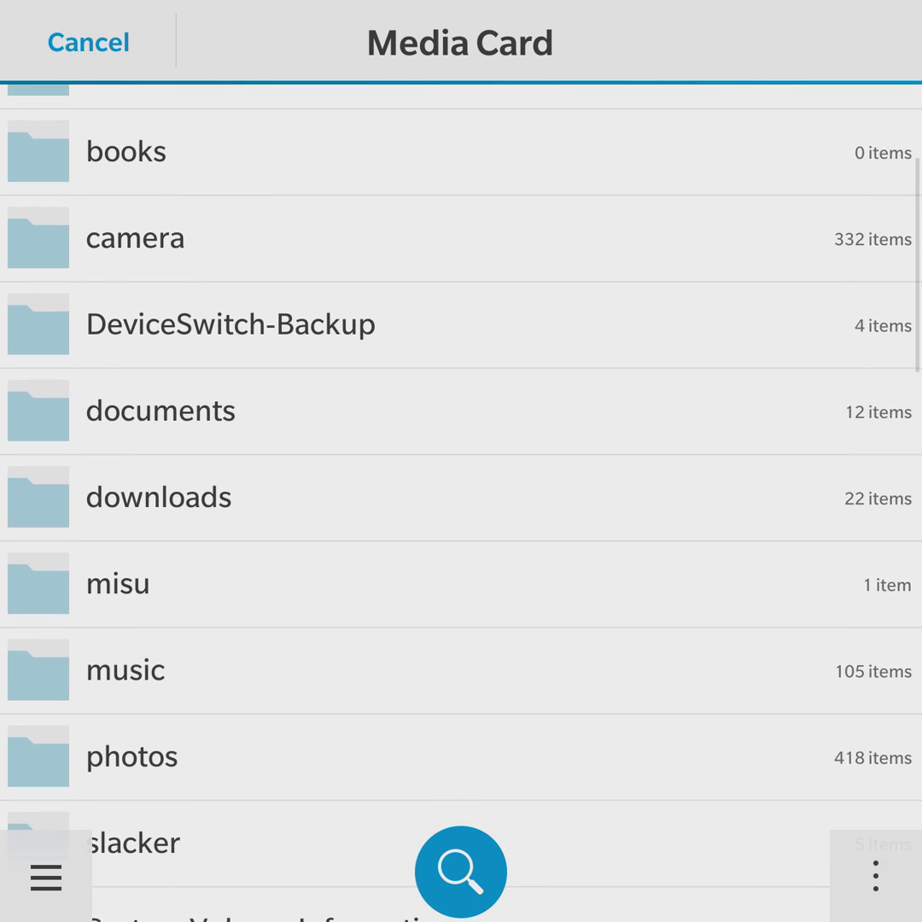
scroll("down", 3)
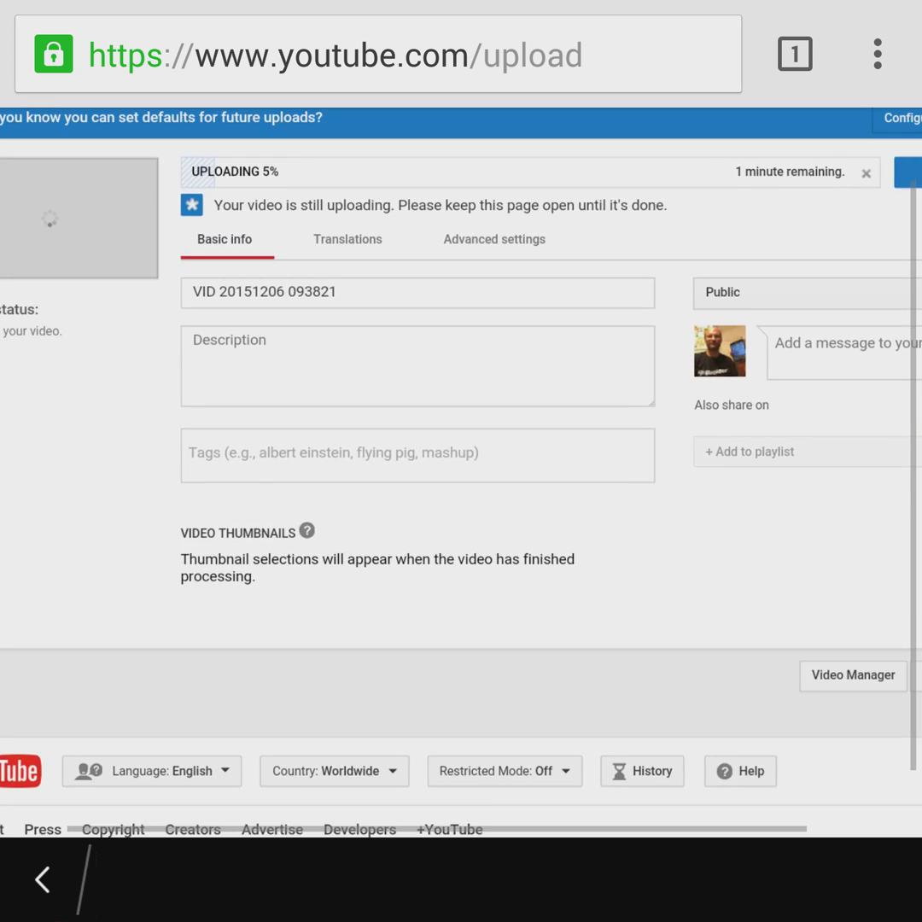
scroll("down", 3)
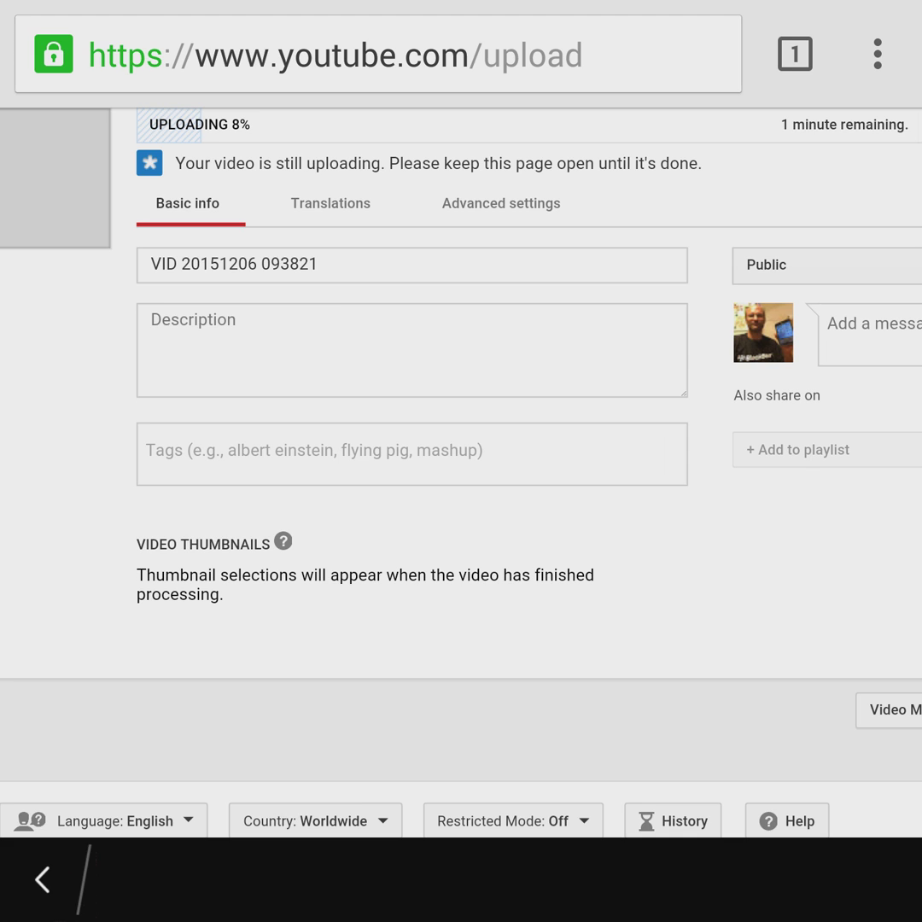
left_click(411, 265)
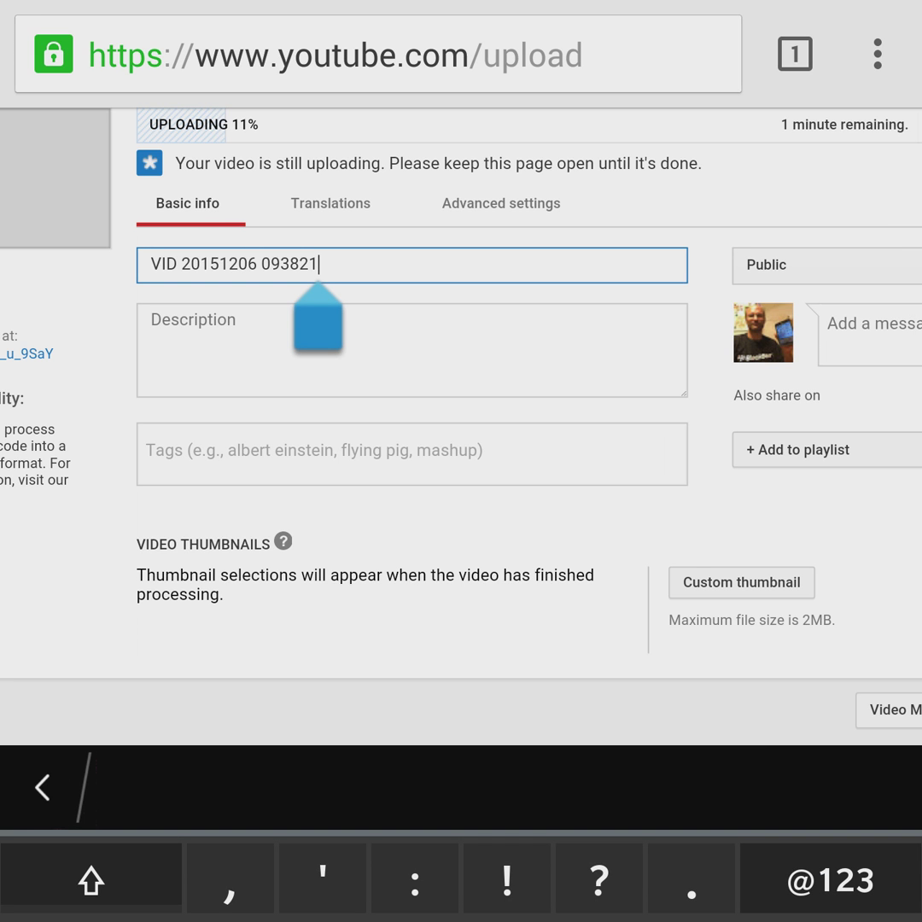
key("Backspace")
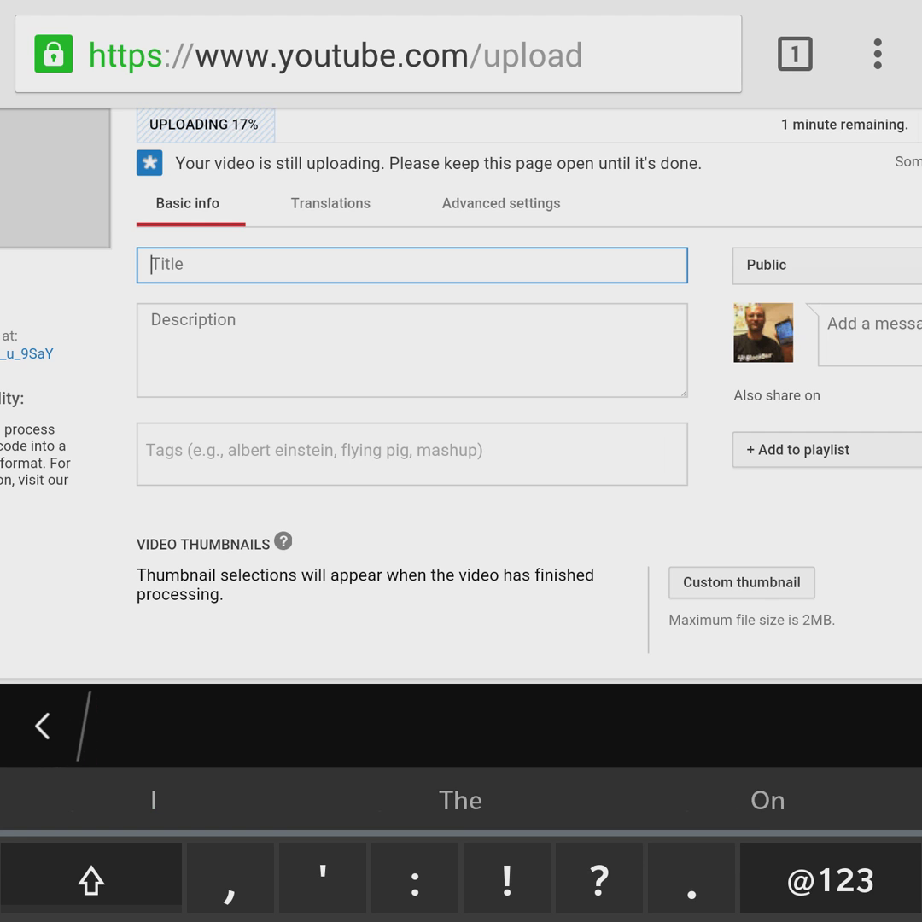
type("Vi")
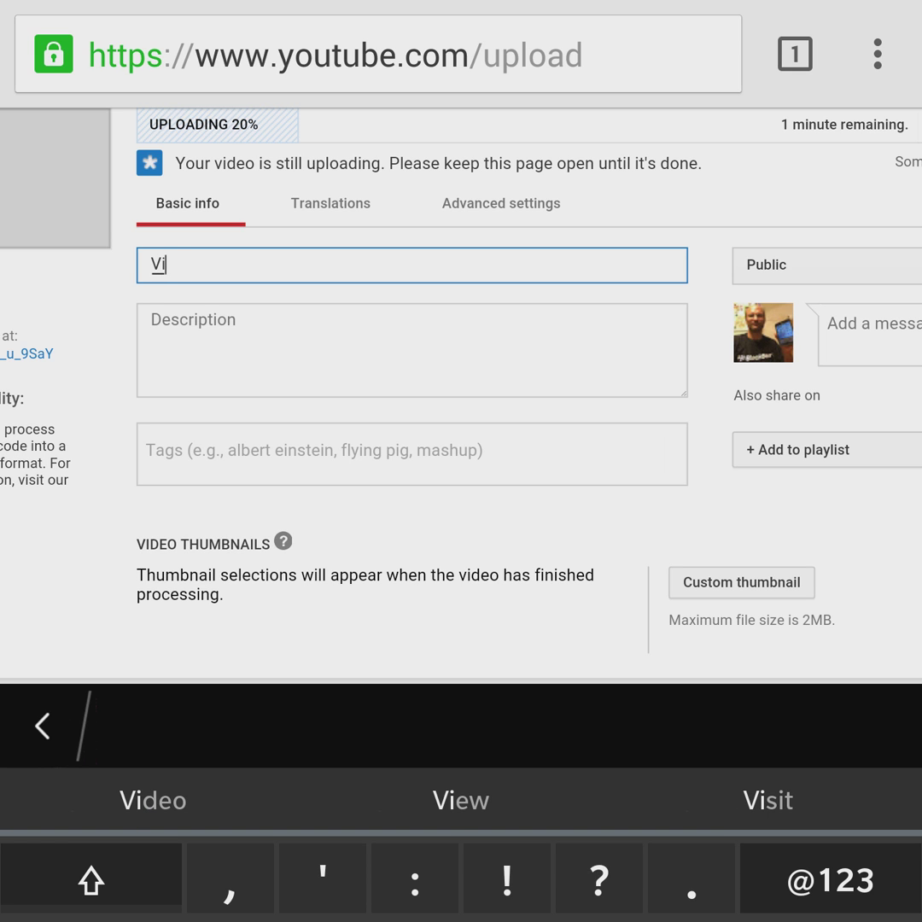
type("How")
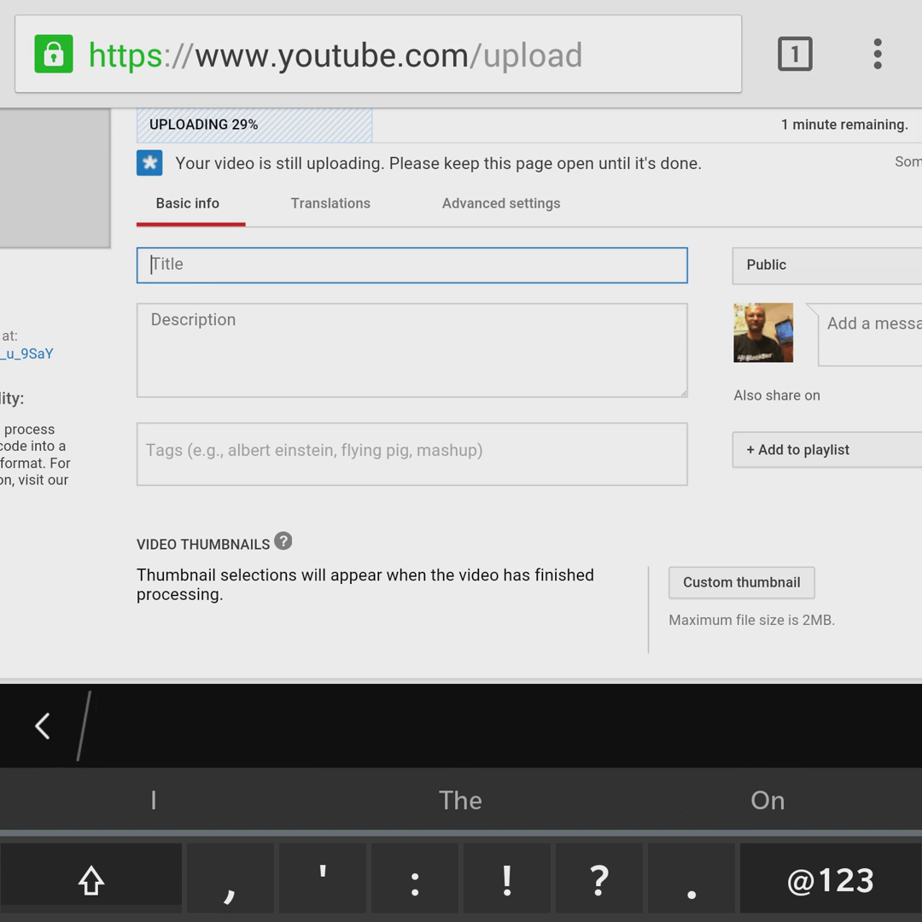
type("Video")
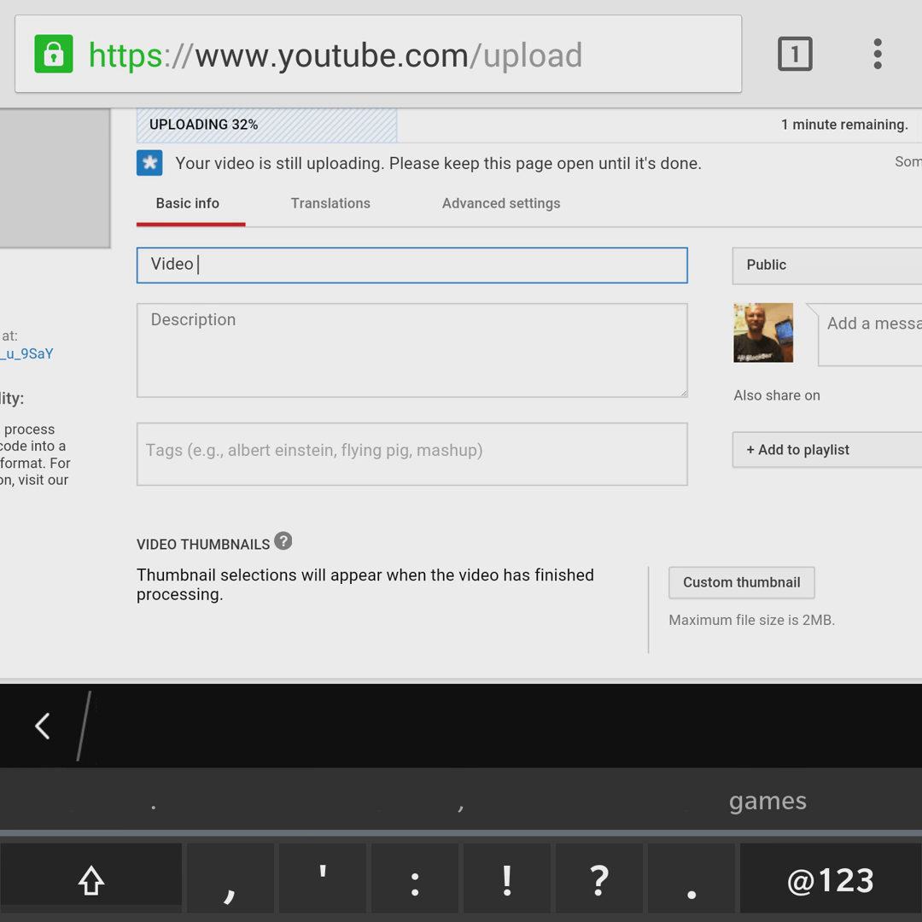
type("upload")
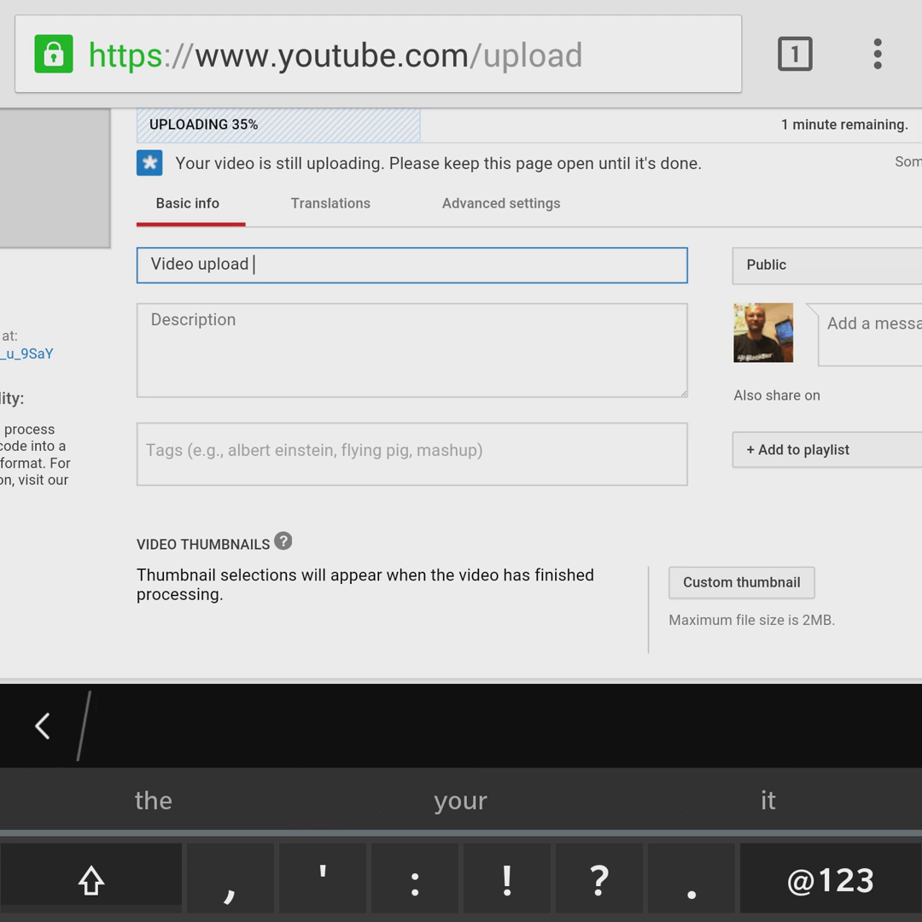
type("test video")
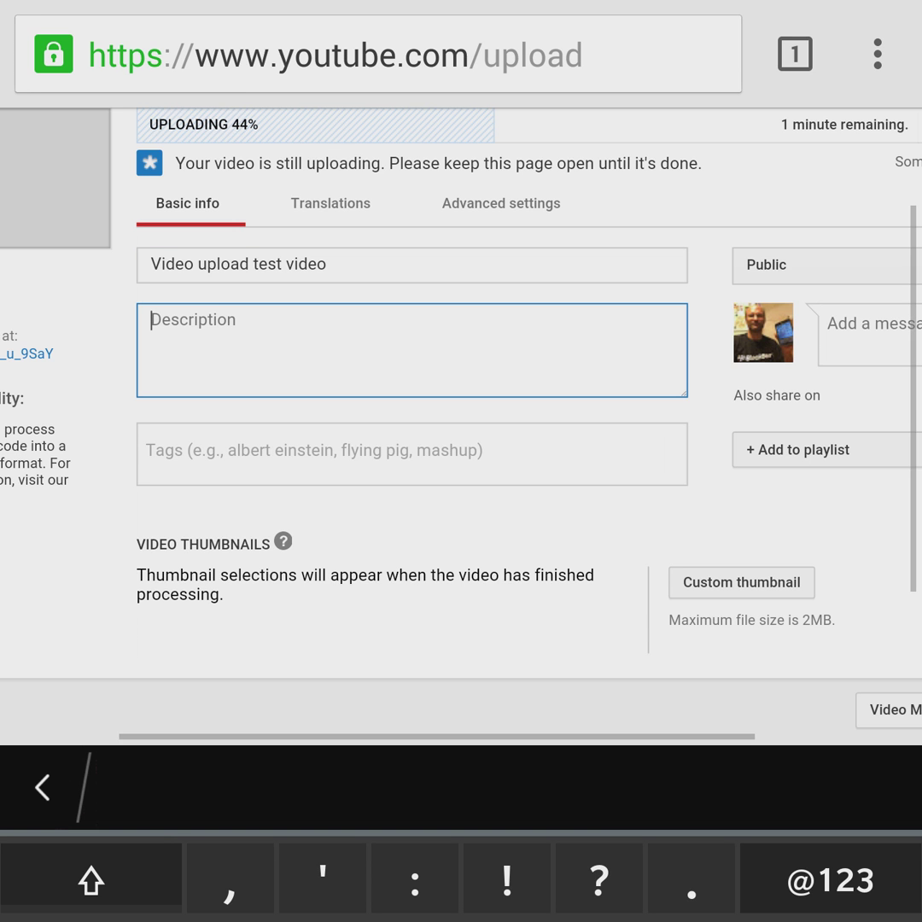
Step: Enter the description 'Please like share and subscribe', finishing with the 'subscribe' suggestion
type("Pla")
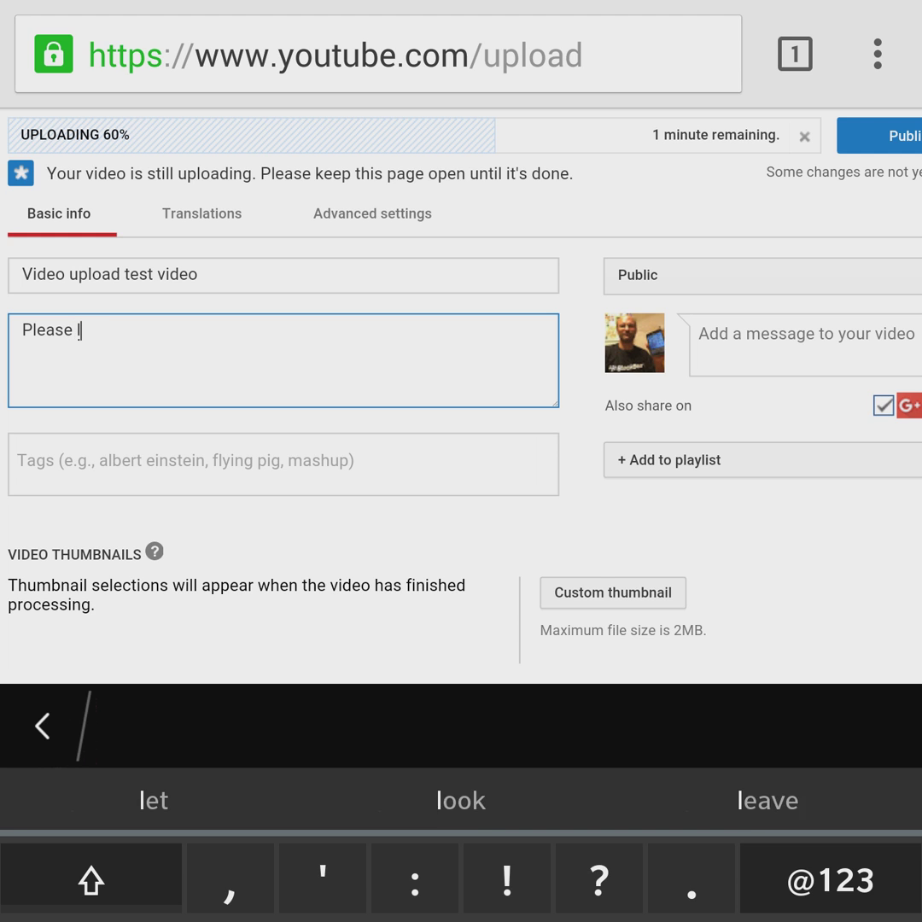
type("like share")
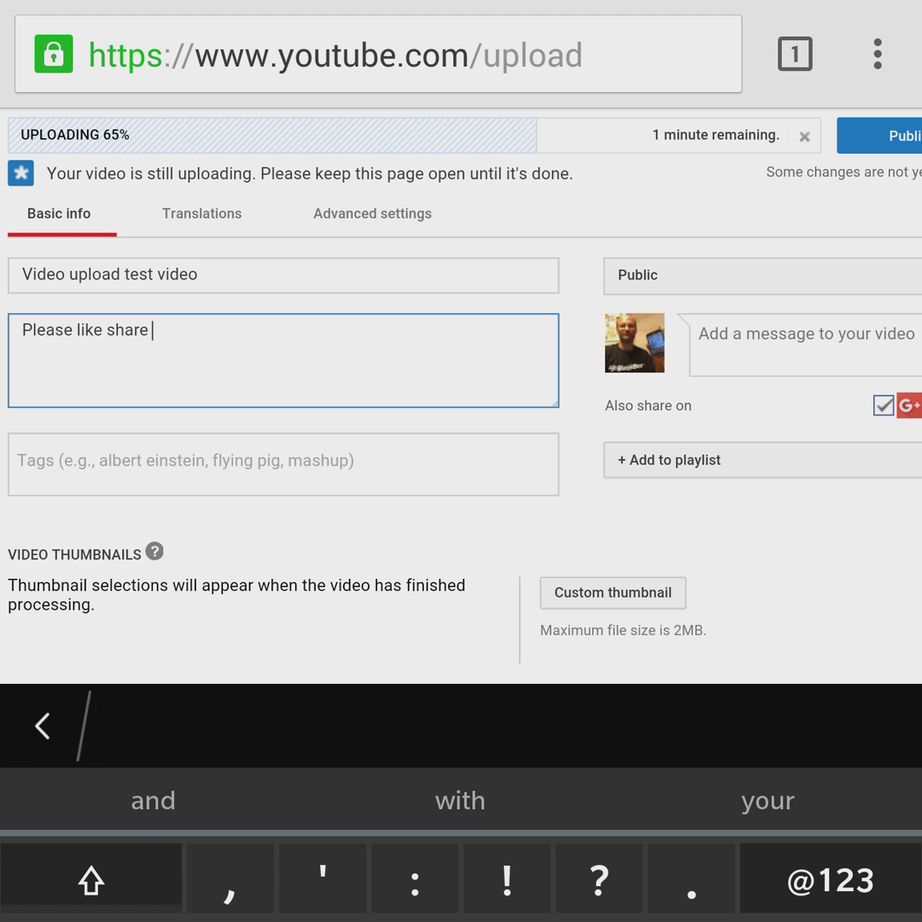
type("and s")
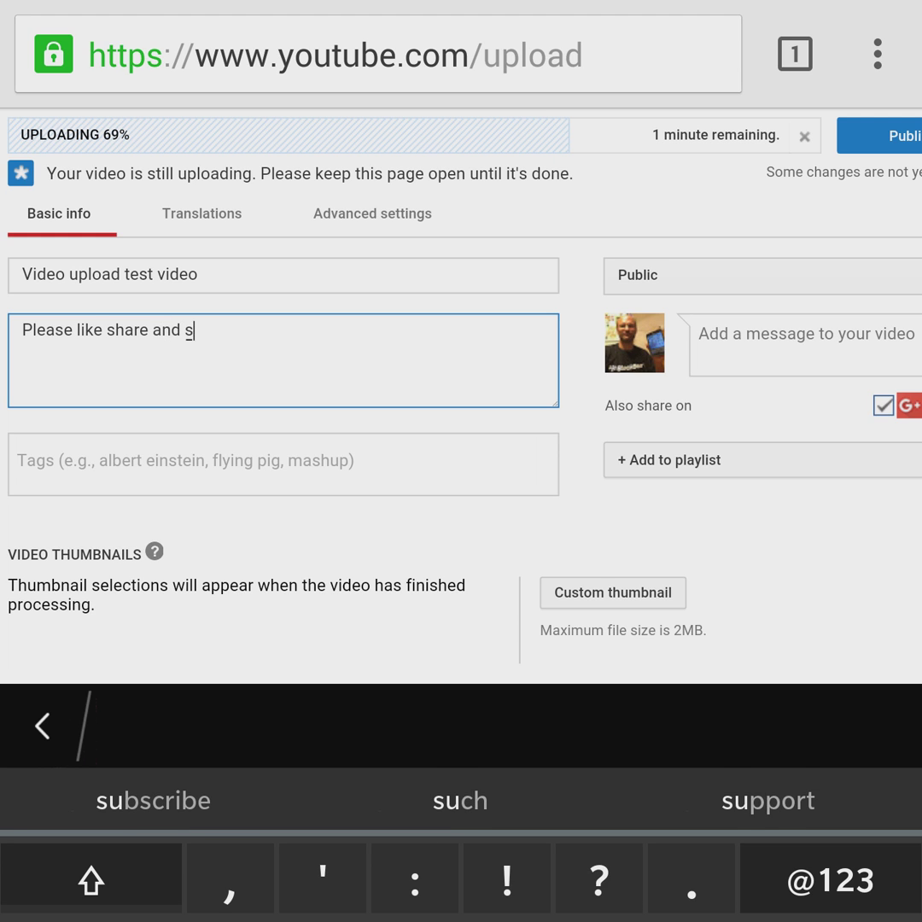
type("ub")
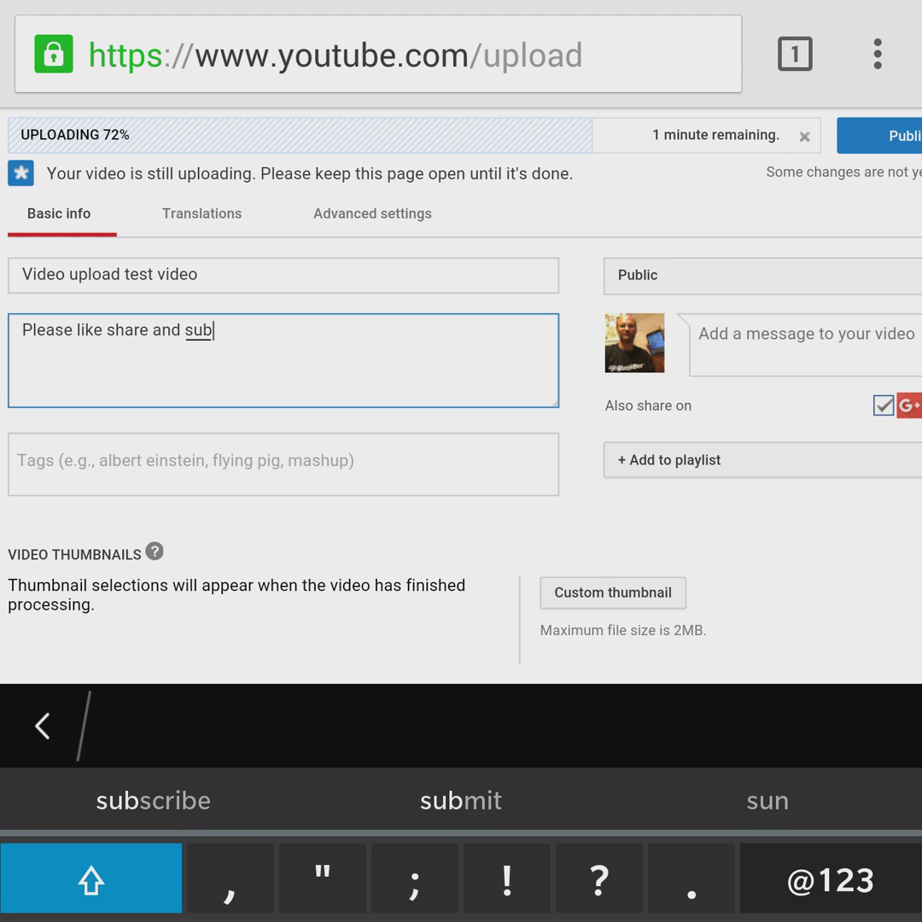
left_click(153, 799)
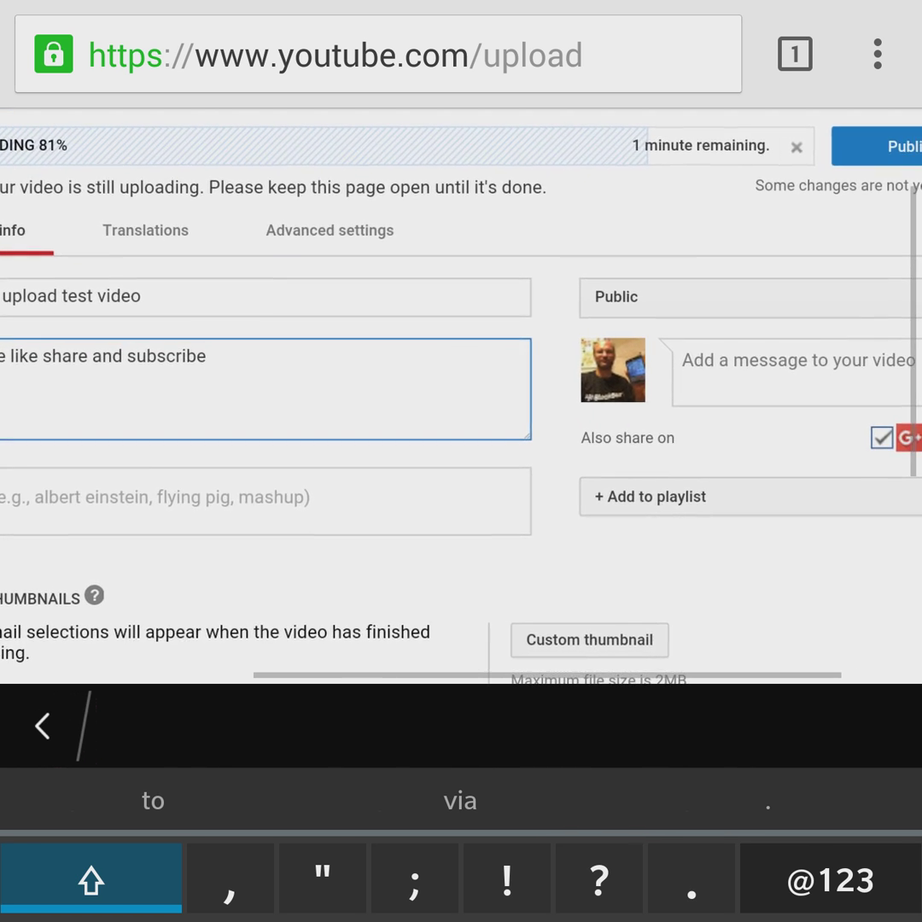
Step: Scroll the upload page while waiting for the status to reach 'Processing done'
scroll("down", 3)
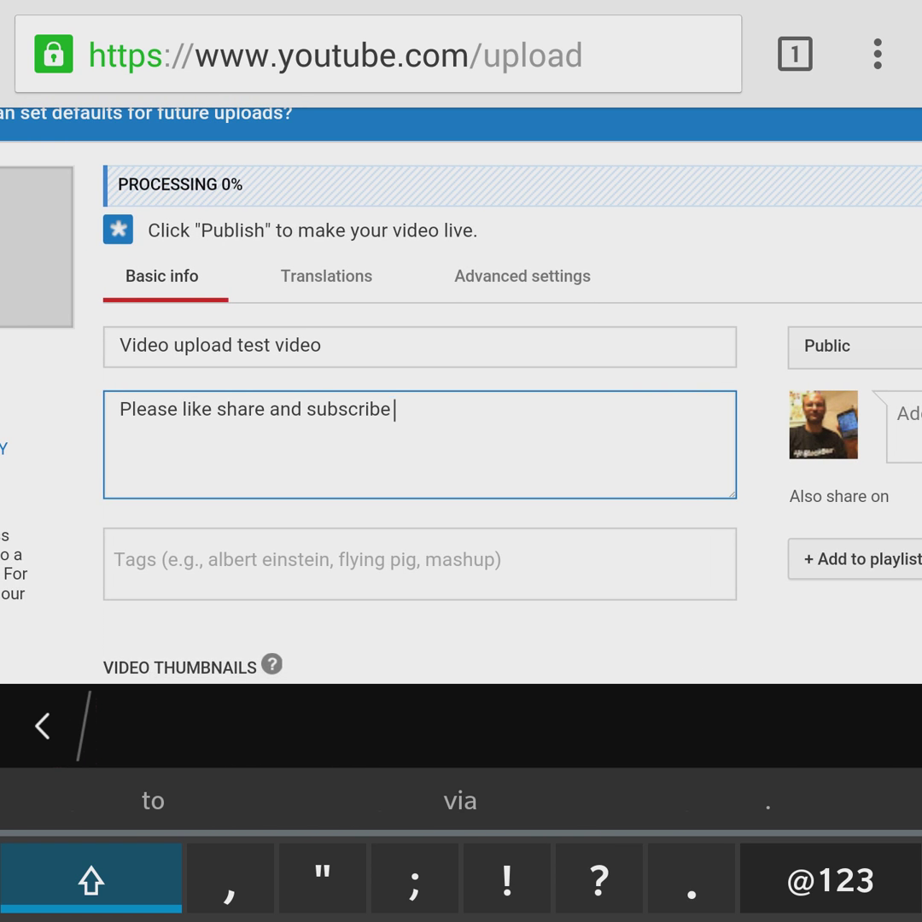
scroll("down", 3)
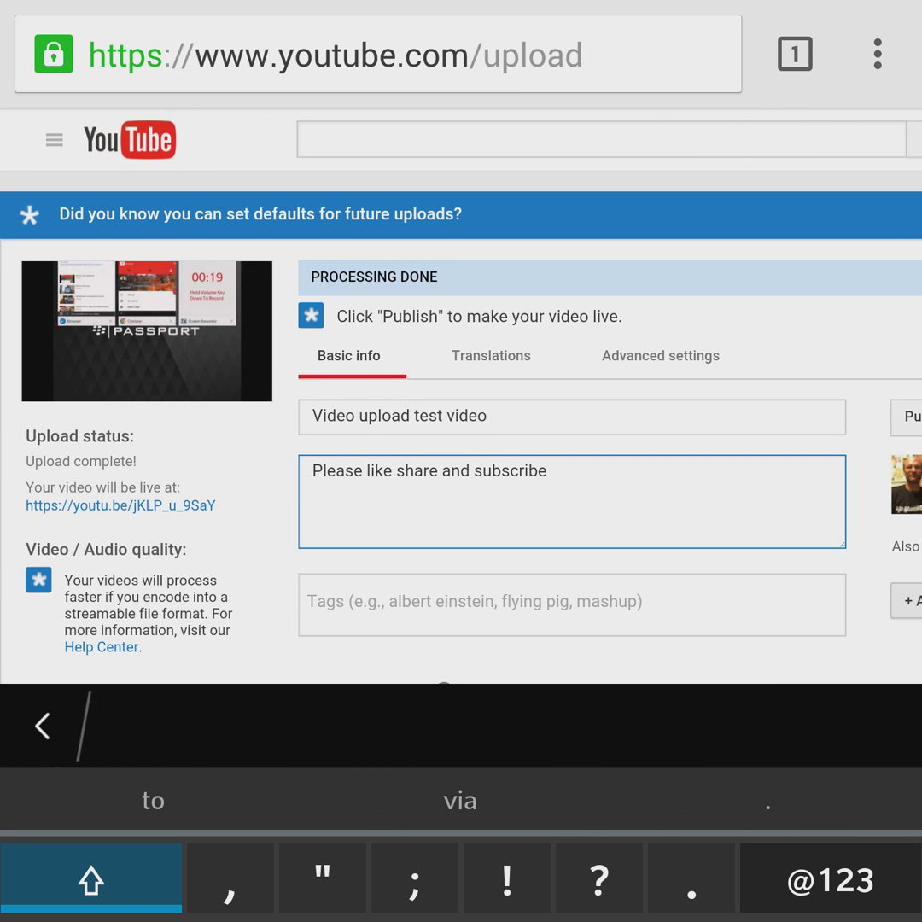
Step: Scroll to the Publish button and publish the video as Public
scroll("down", 3)
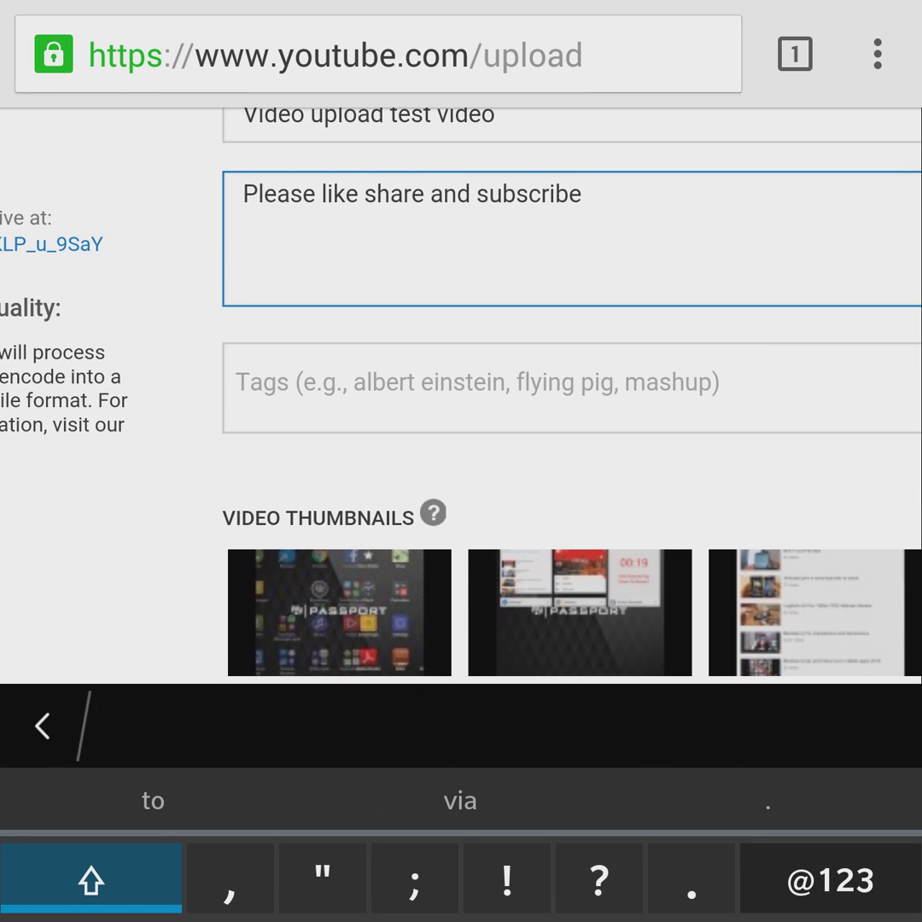
scroll("down", 3)
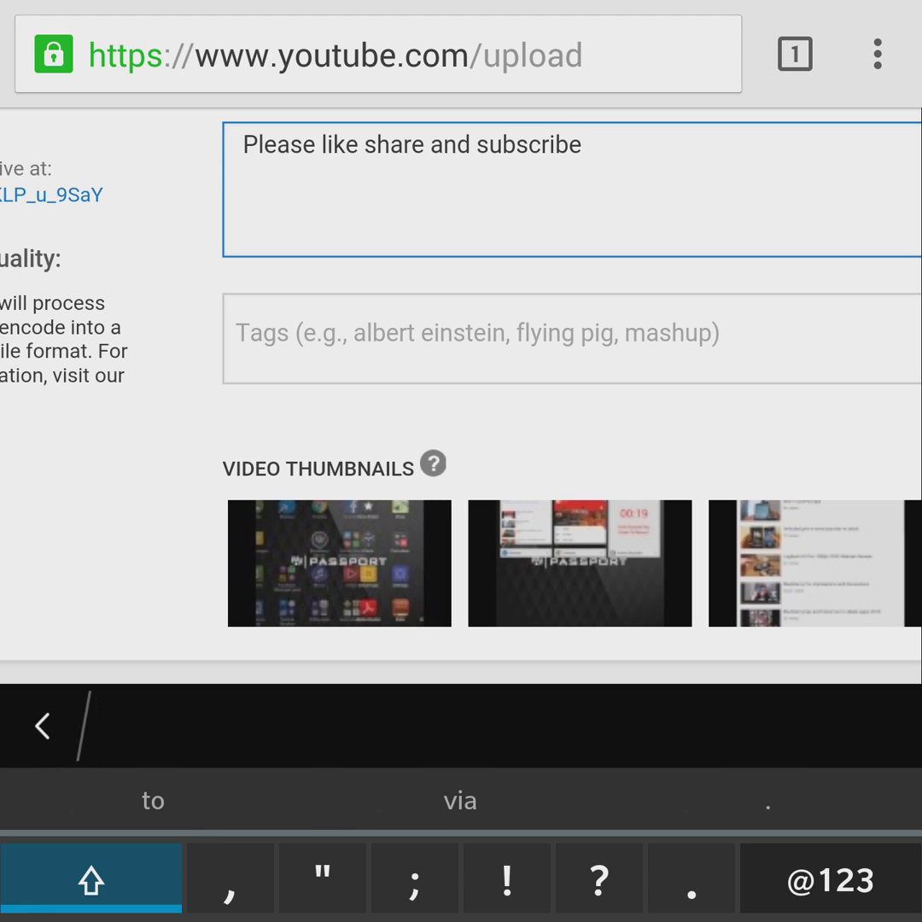
type("Bl")
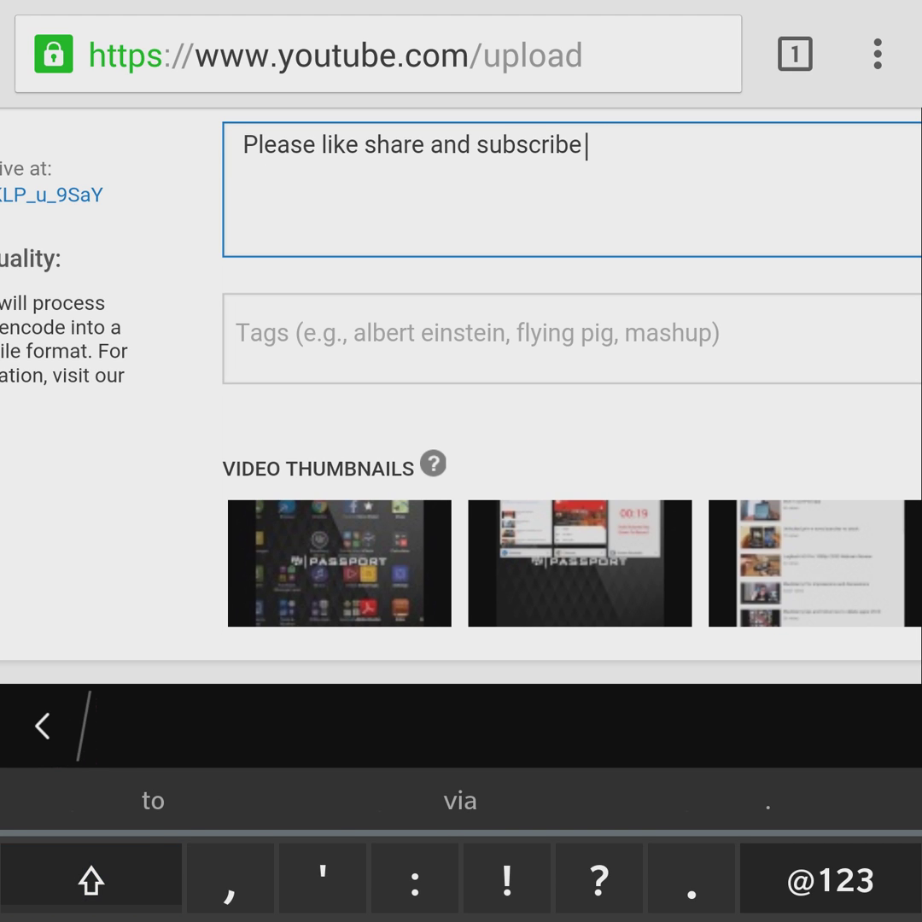
left_click(571, 333)
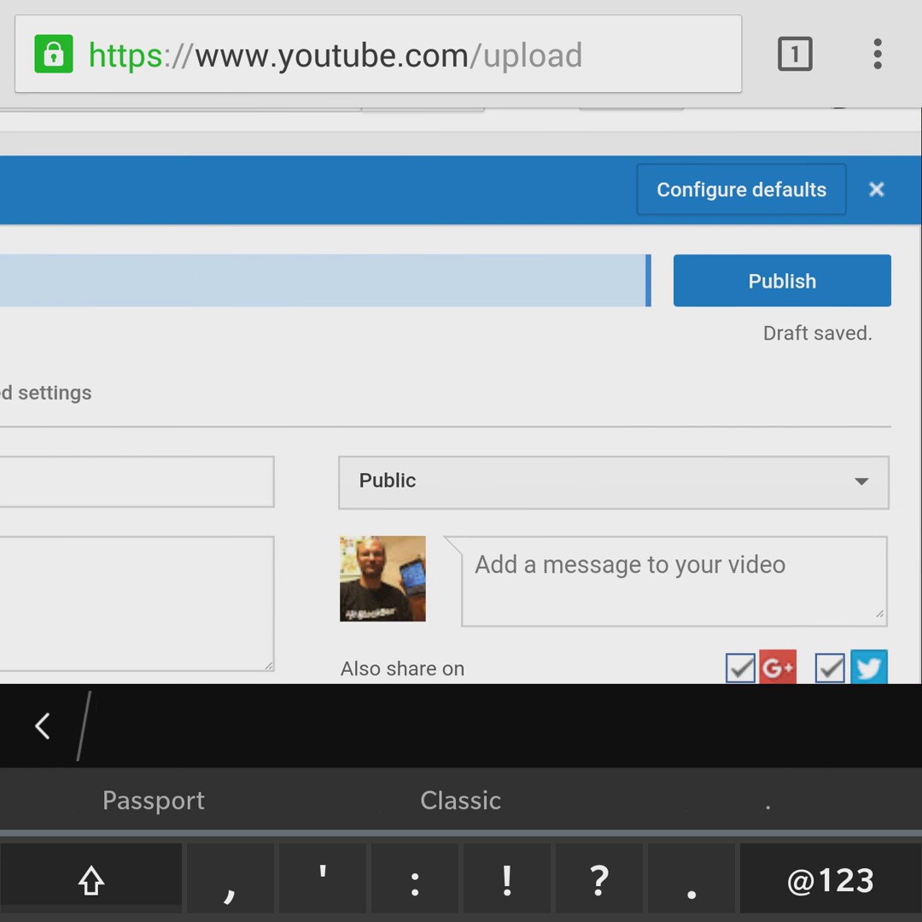
left_click(781, 280)
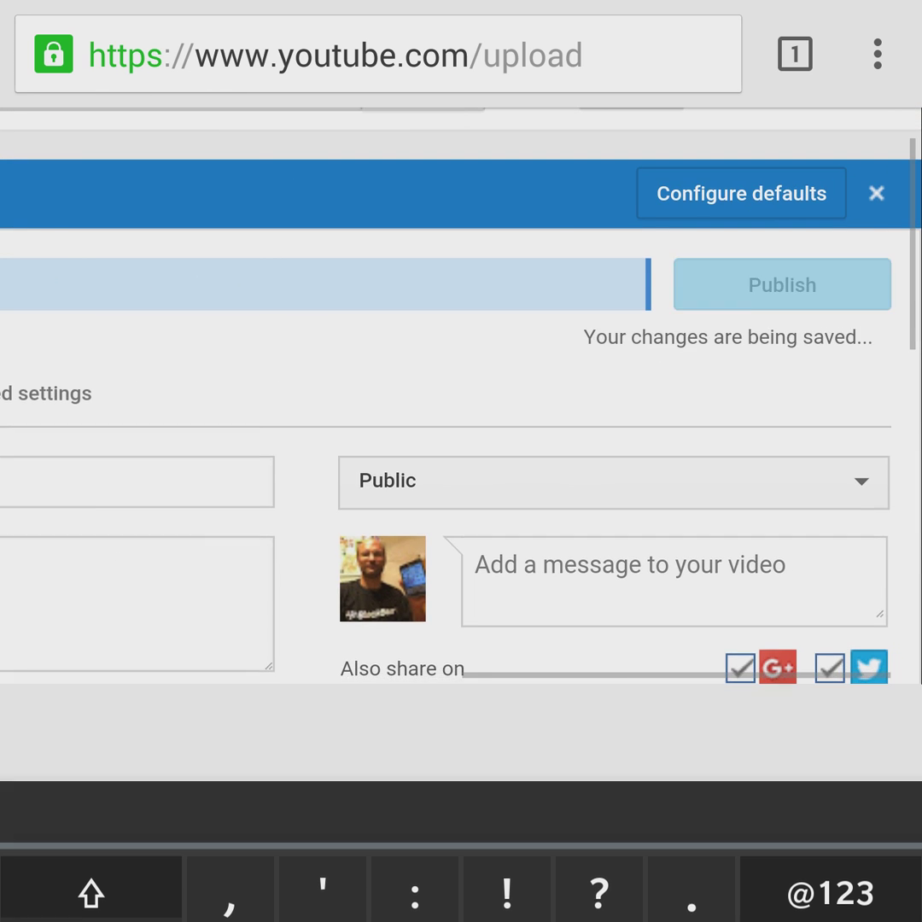